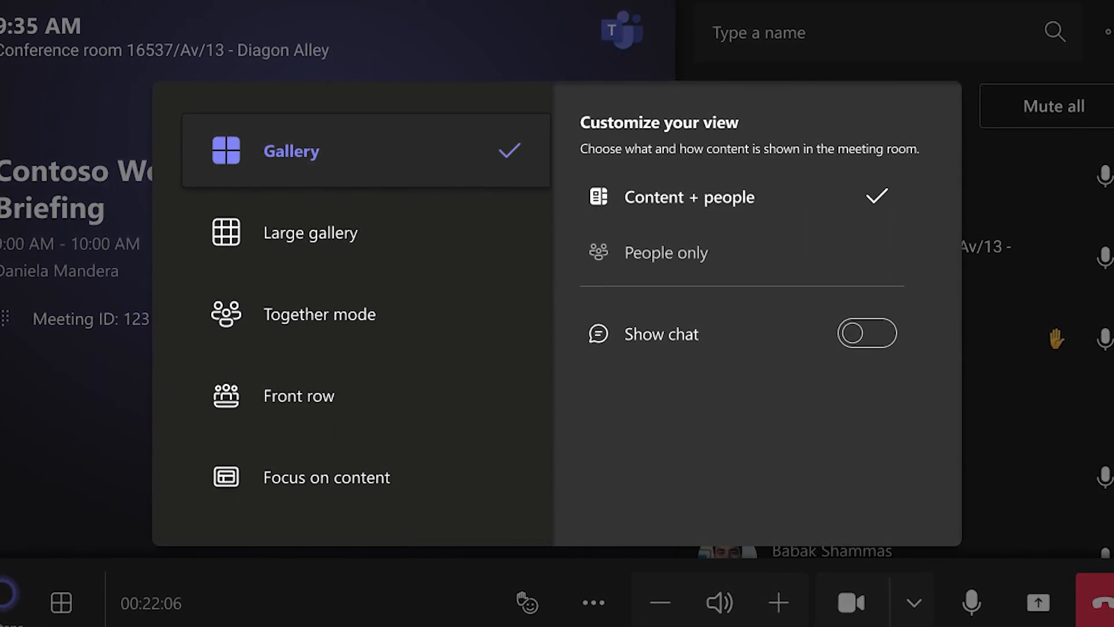
- Leave the Views menu and reveal the meeting's Highly Confidential label and end-to-end encryption verification code via the shield icon
{"action": "left_click", "coordinate": [299, 395]}
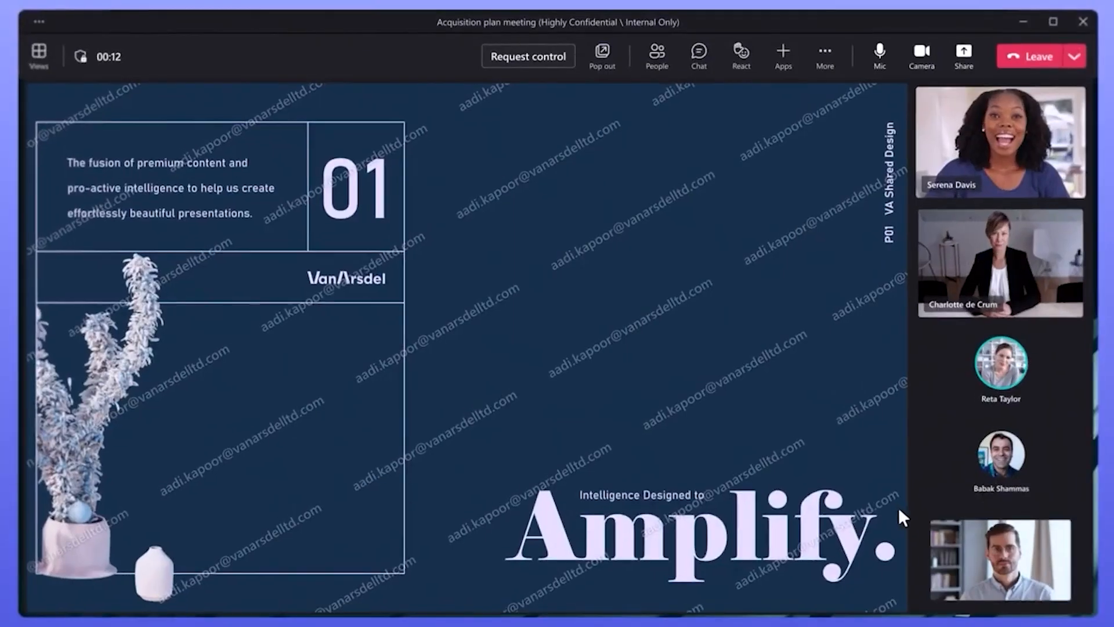
{"action": "left_click", "coordinate": [80, 56]}
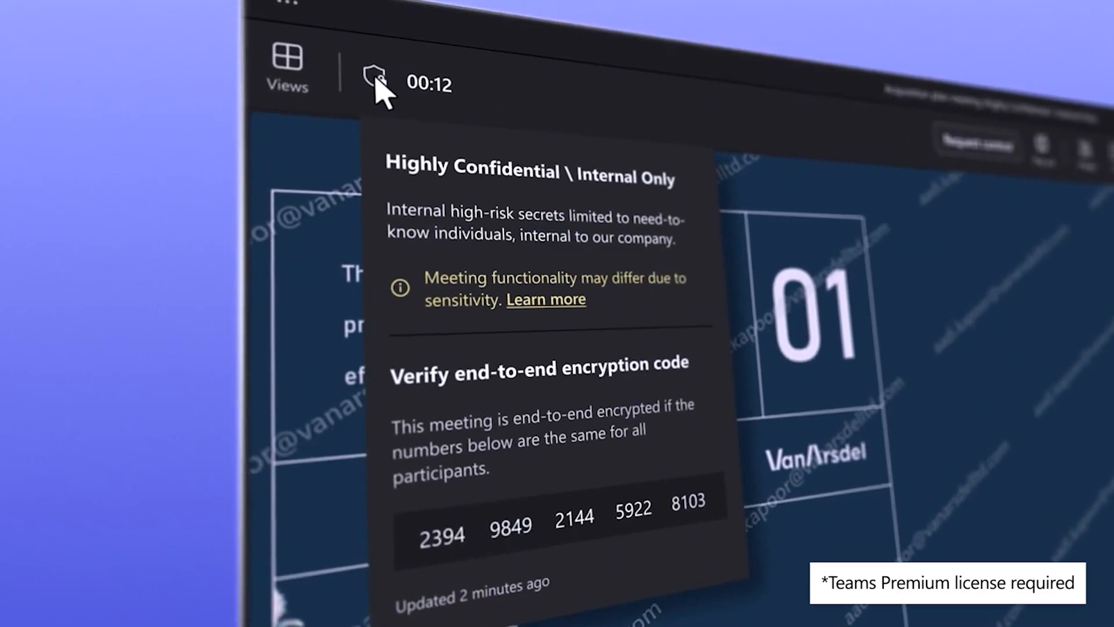